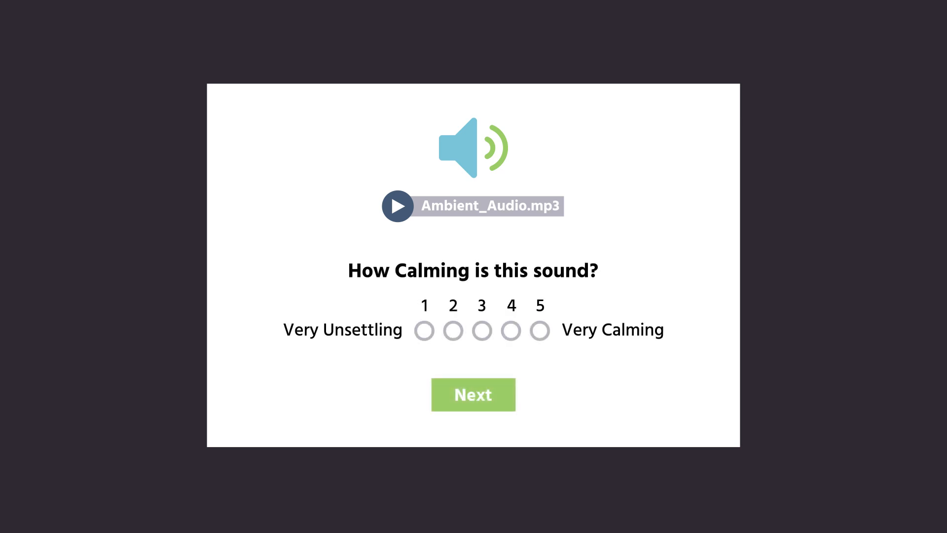
Create the Exposure Time factor with two levels and confirm it in Factors & Randomization.
click(472, 394)
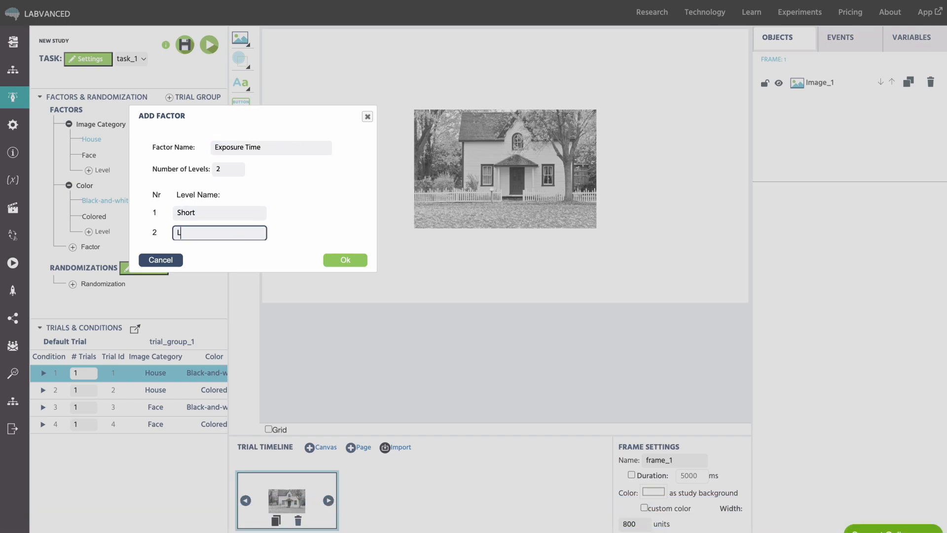
click(345, 259)
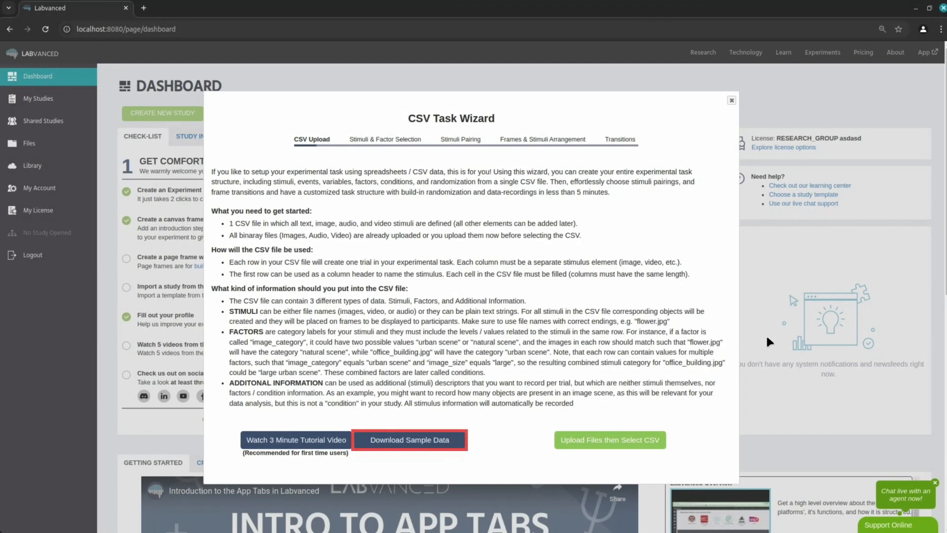
Upload df_wizard_duplicated.csv and mark the text1 column as a text stimulus.
click(608, 439)
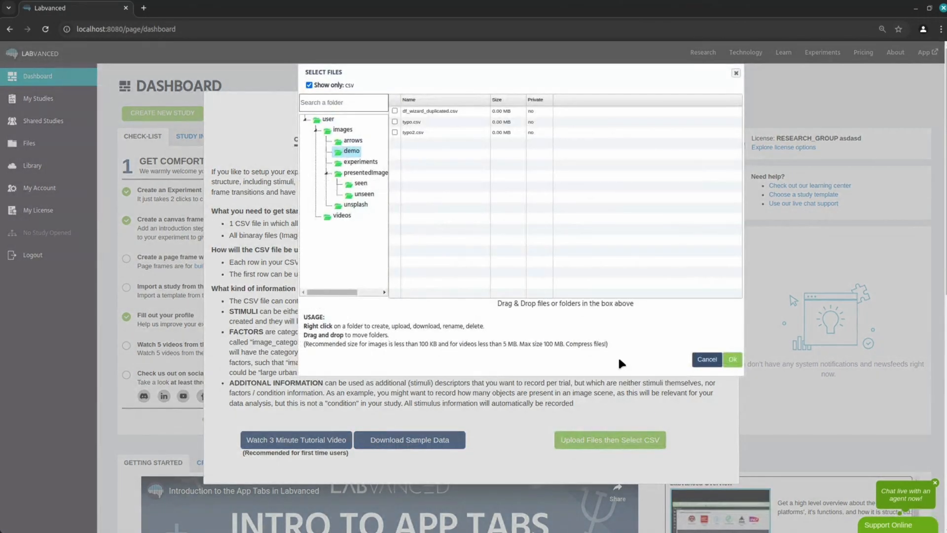
click(395, 111)
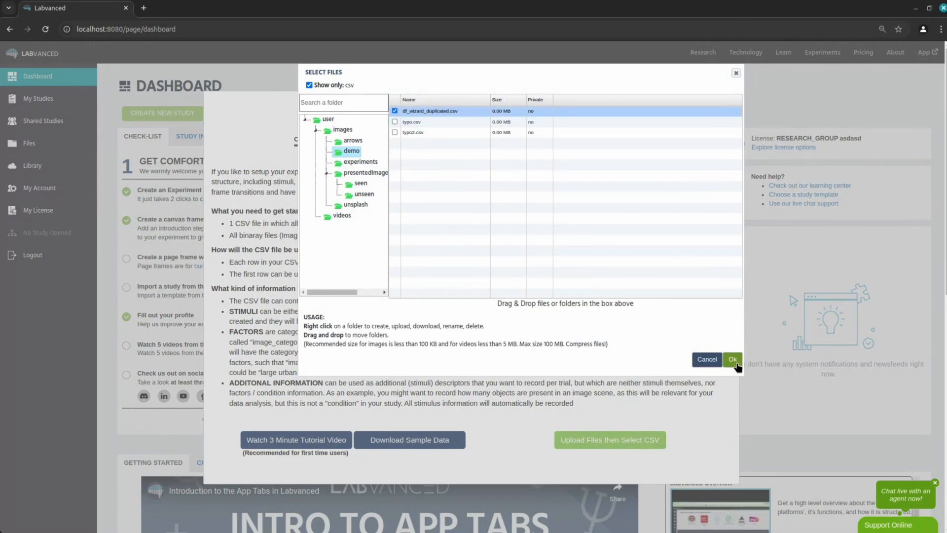
click(733, 359)
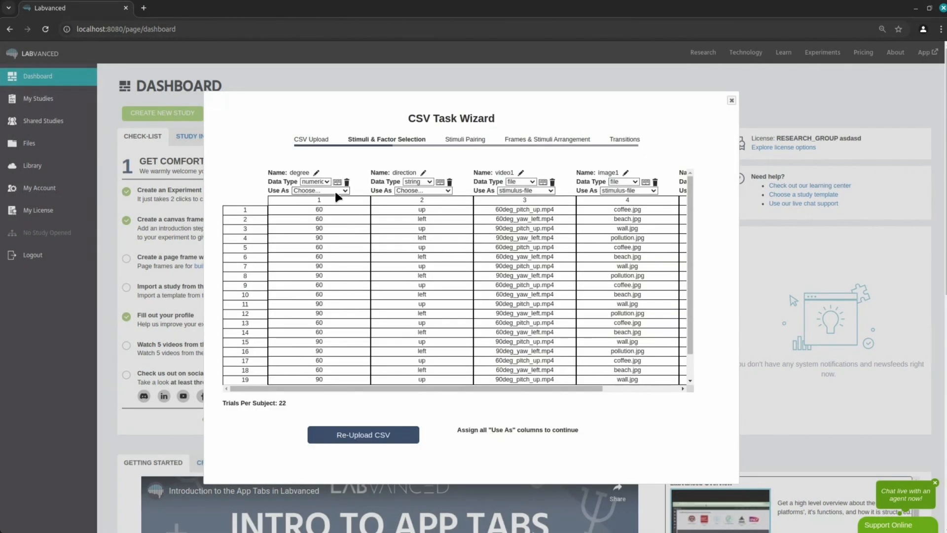
scroll(right, 3)
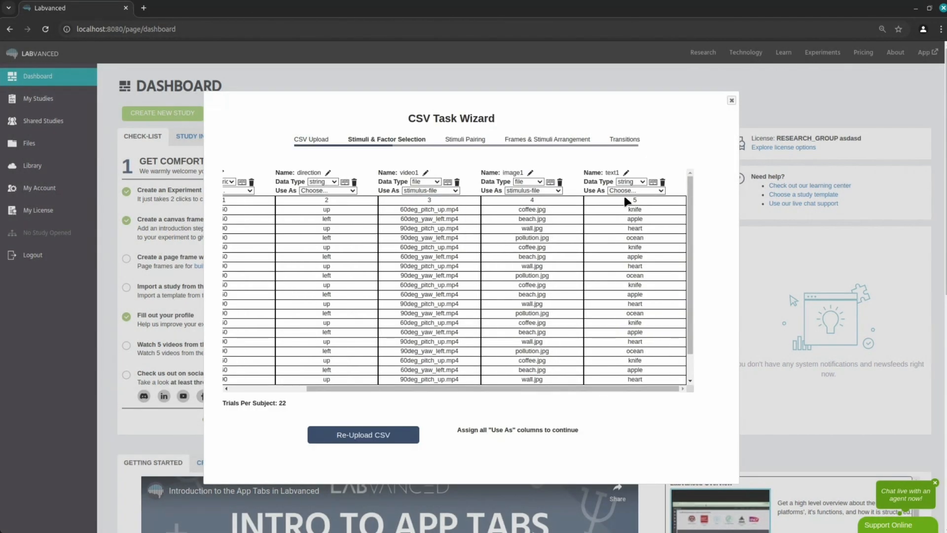
click(635, 190)
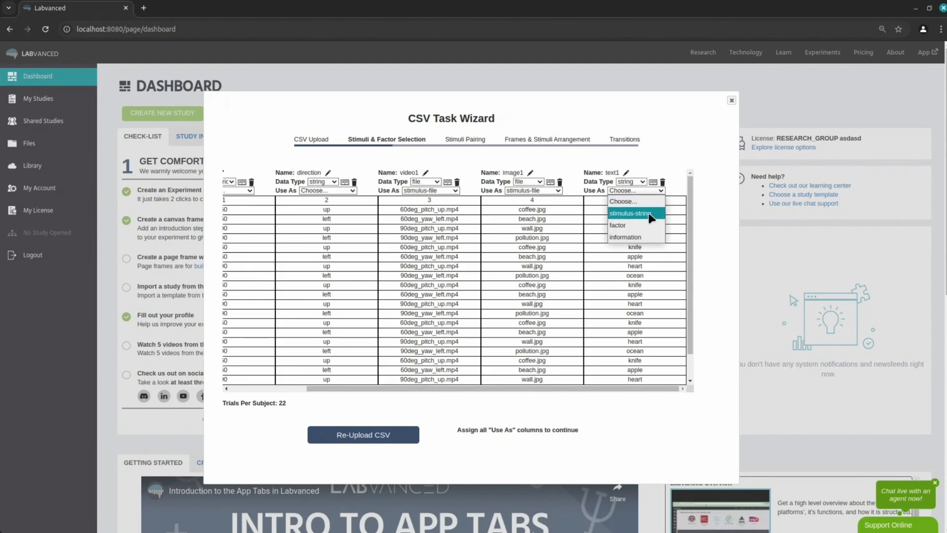
click(630, 213)
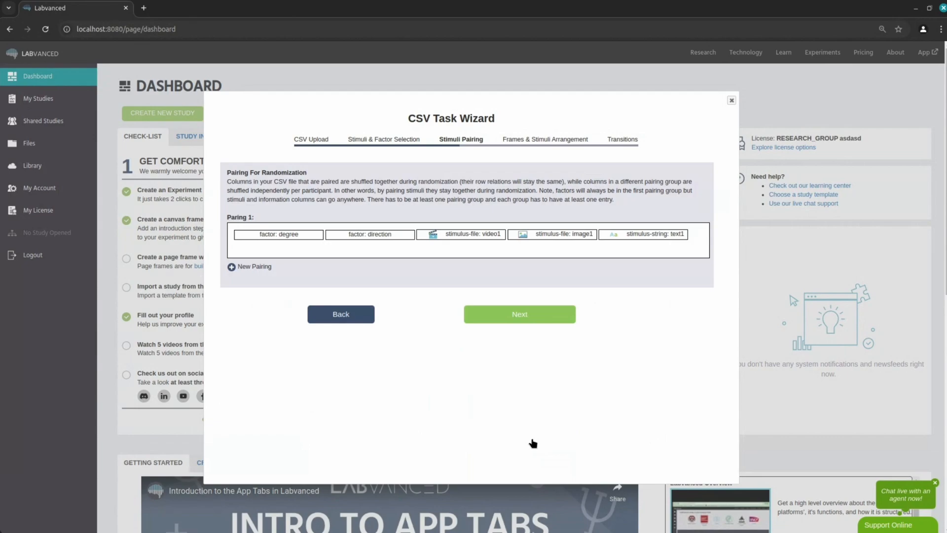
mouse_move(485, 272)
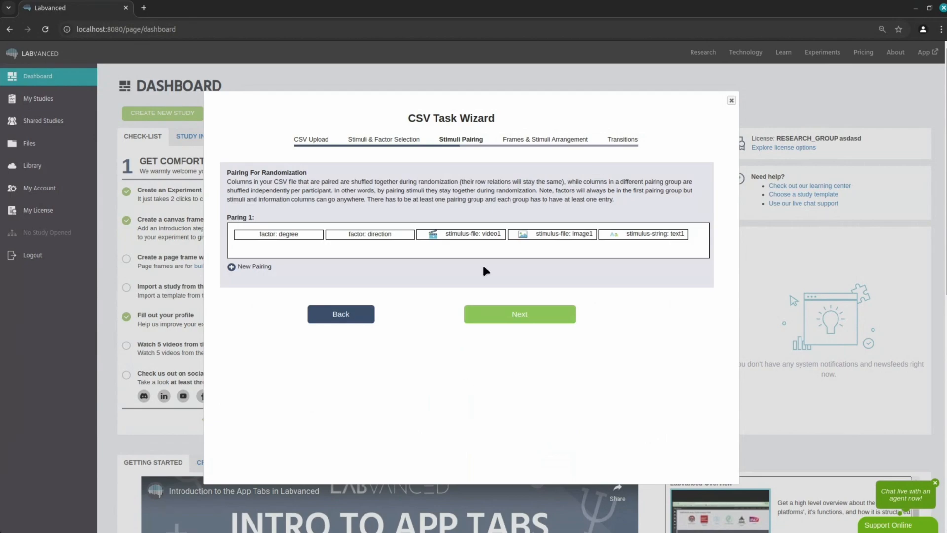
Accept Stimuli Pairing and Frames & Stimuli Arrangement to reach the Transitions step.
click(517, 314)
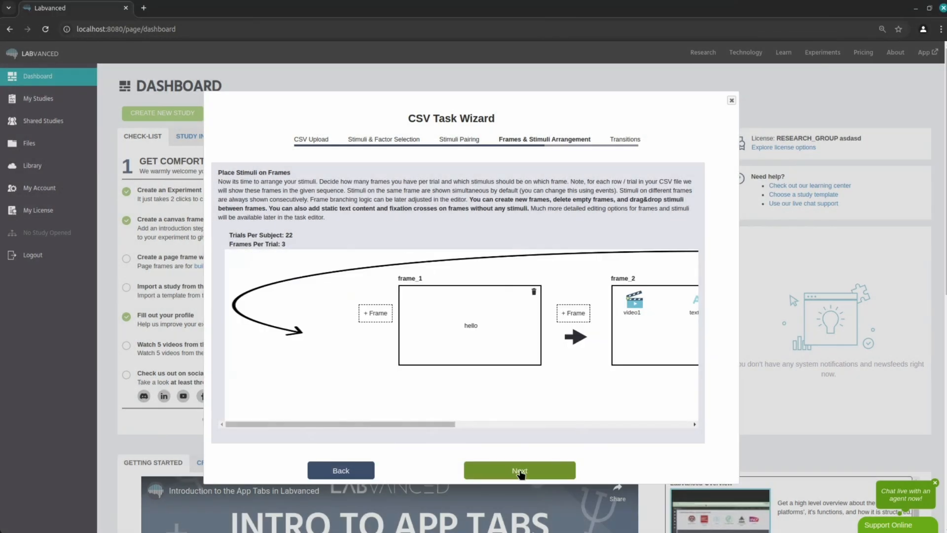
click(518, 469)
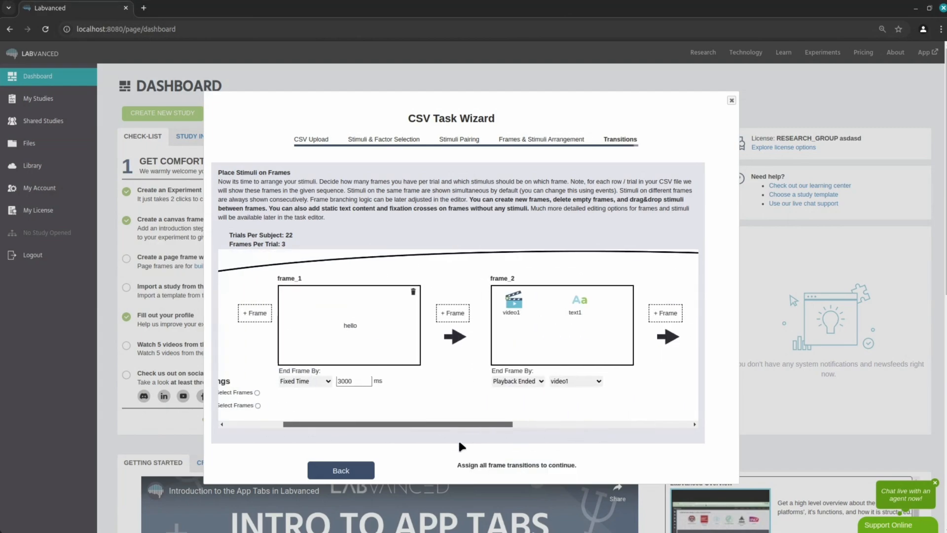